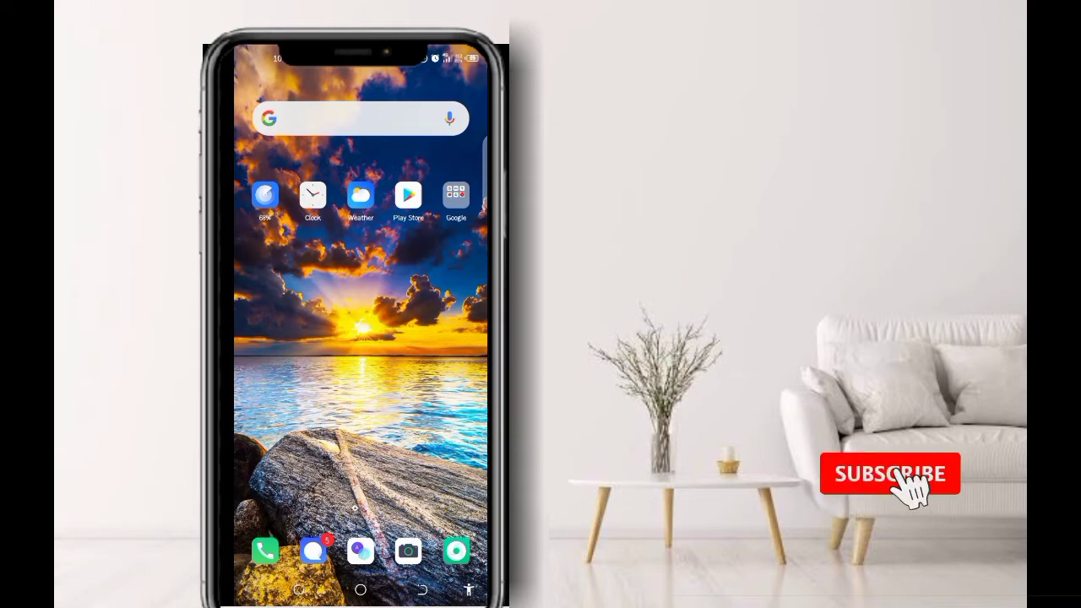
Launch the browser from the home screen to load the Advcash site.
left_click(889, 473)
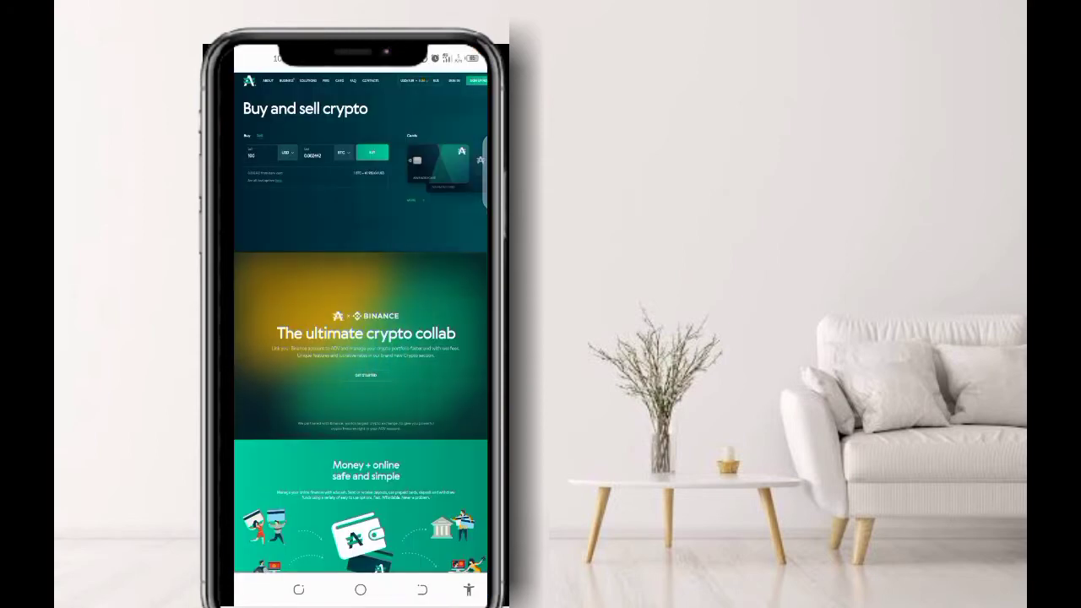
scroll("down", 3)
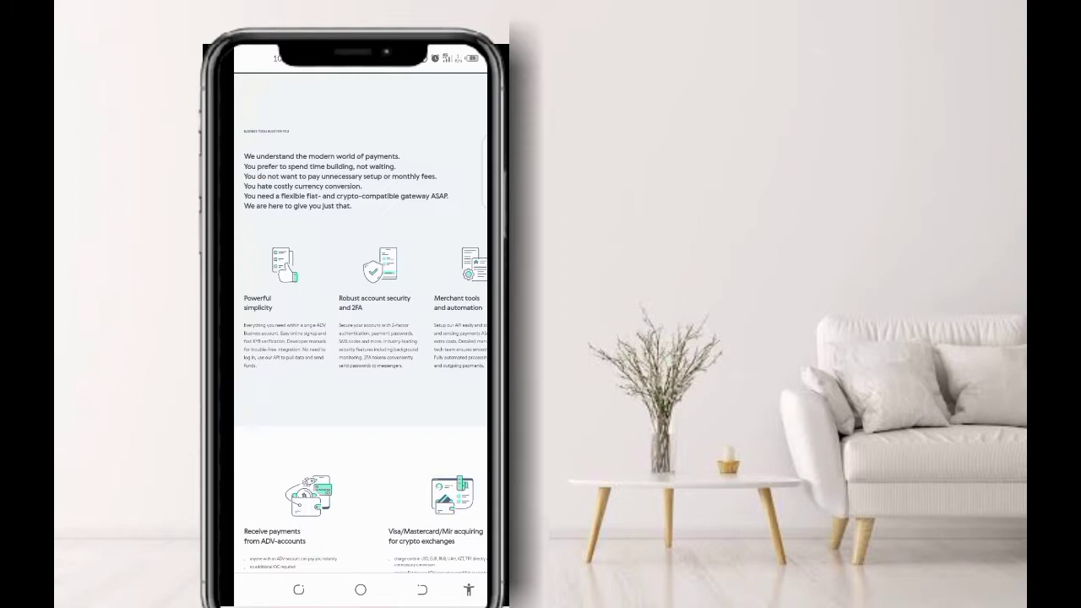
scroll("down", 3)
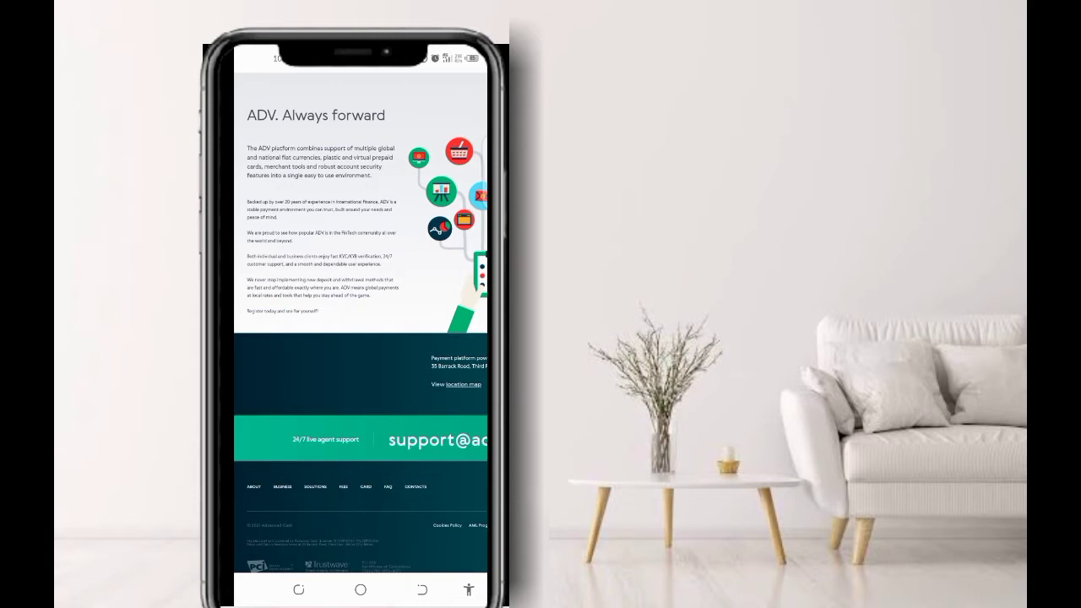
scroll("down", 3)
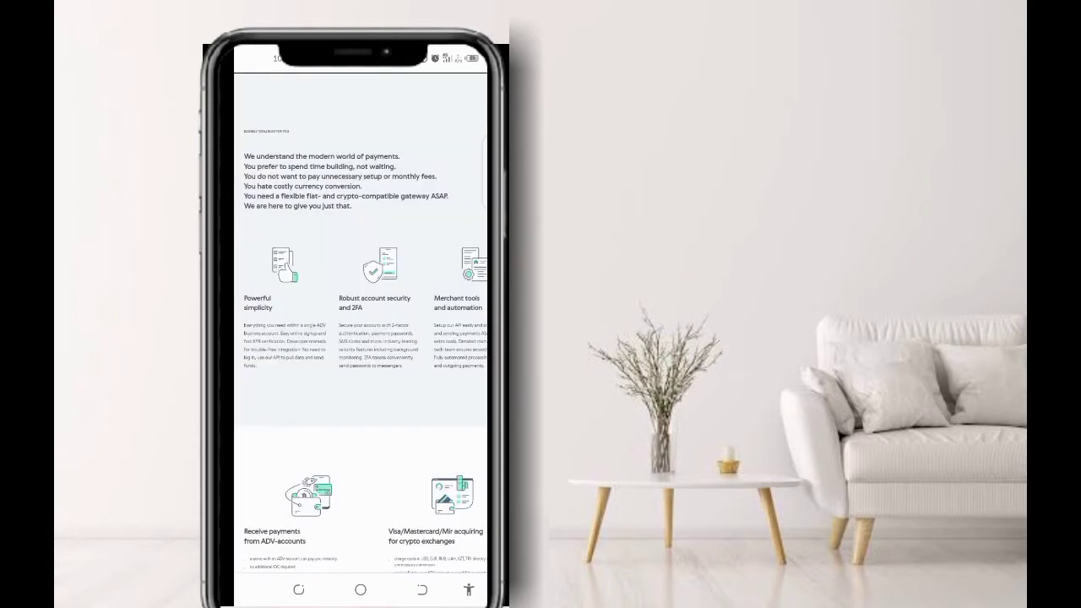
scroll("down", 3)
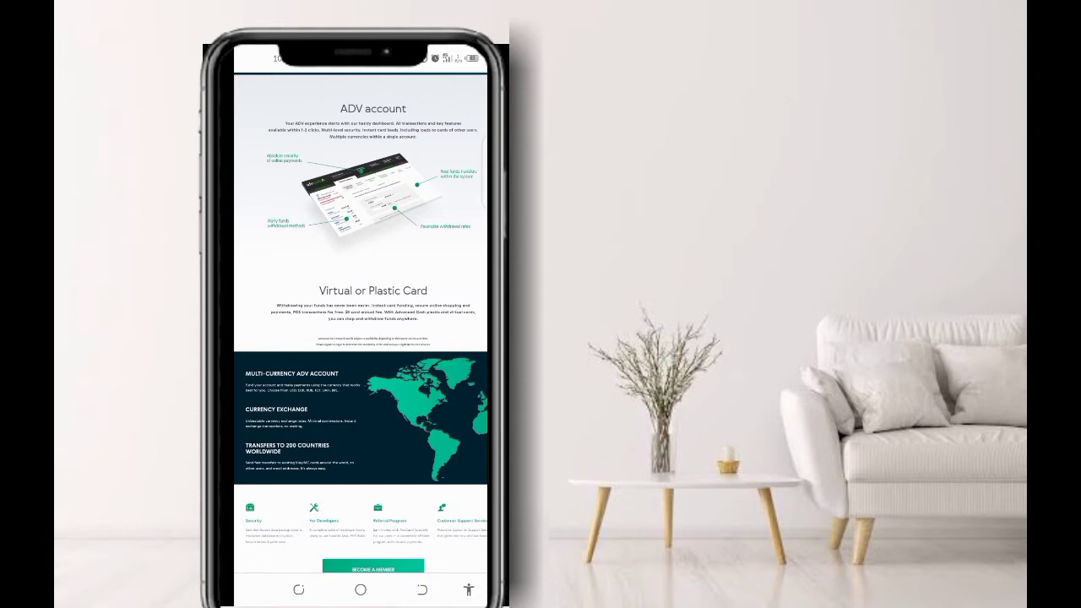
Scroll down to the ADV card offerings and the Get card prompt.
scroll("down", 3)
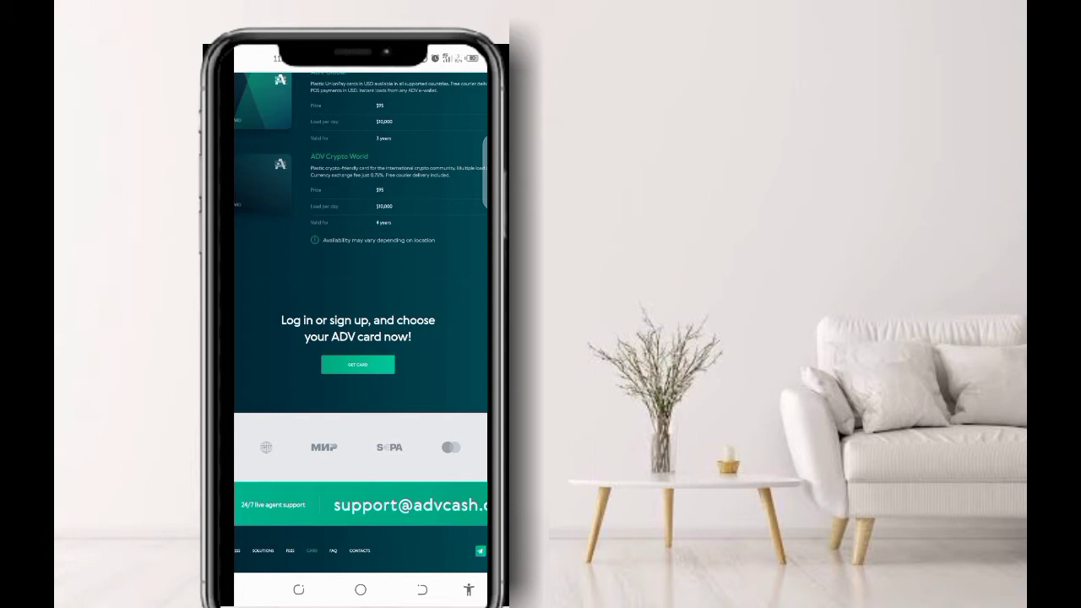
Start from Get card, fill the registration form, pass the slider human check and register.
left_click(358, 365)
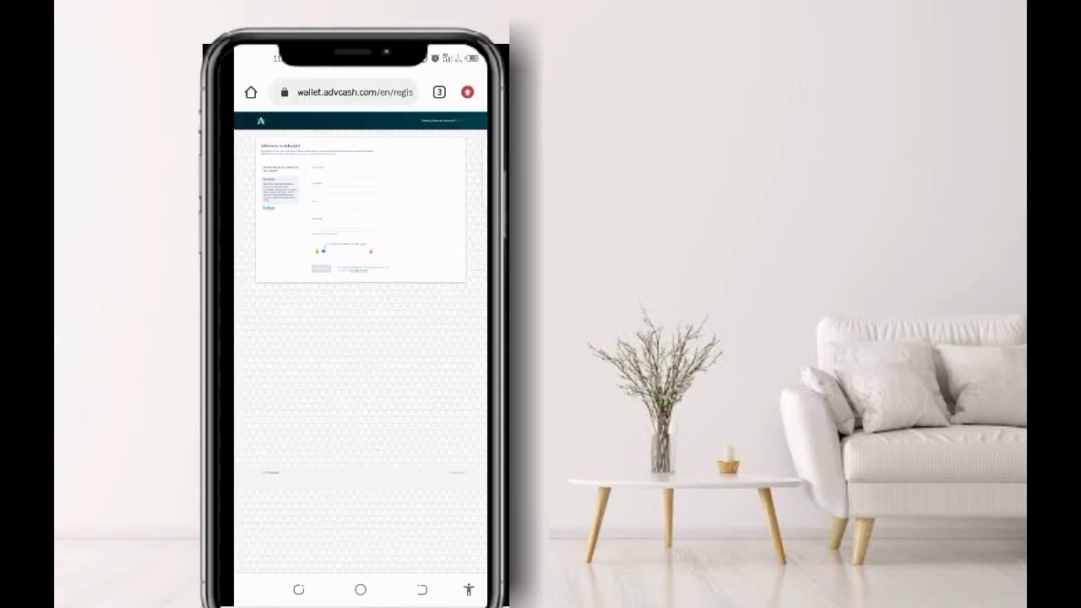
scroll("down", 3)
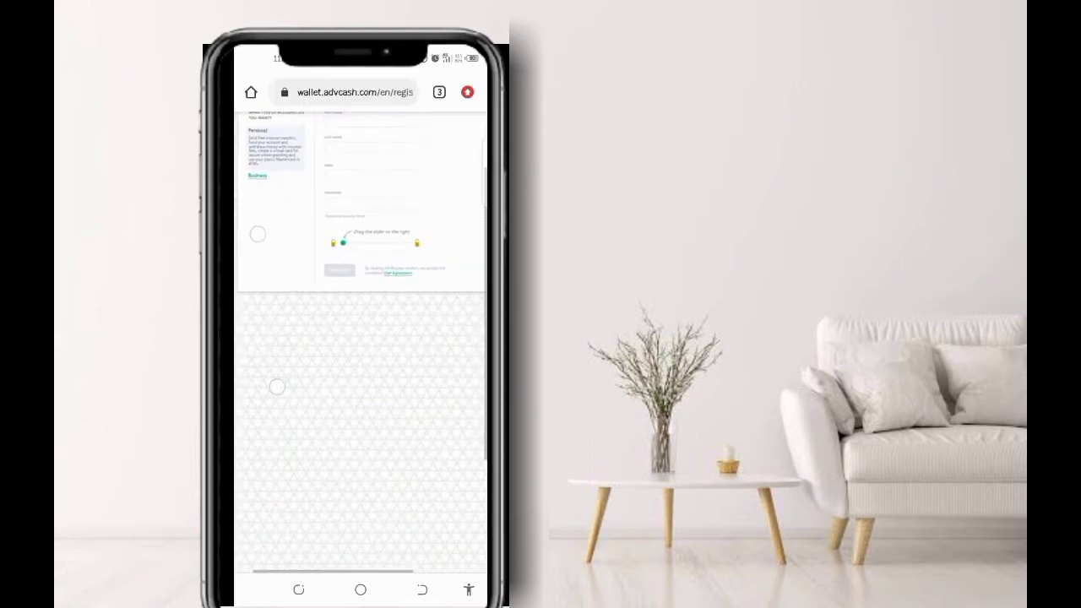
scroll("down", 3)
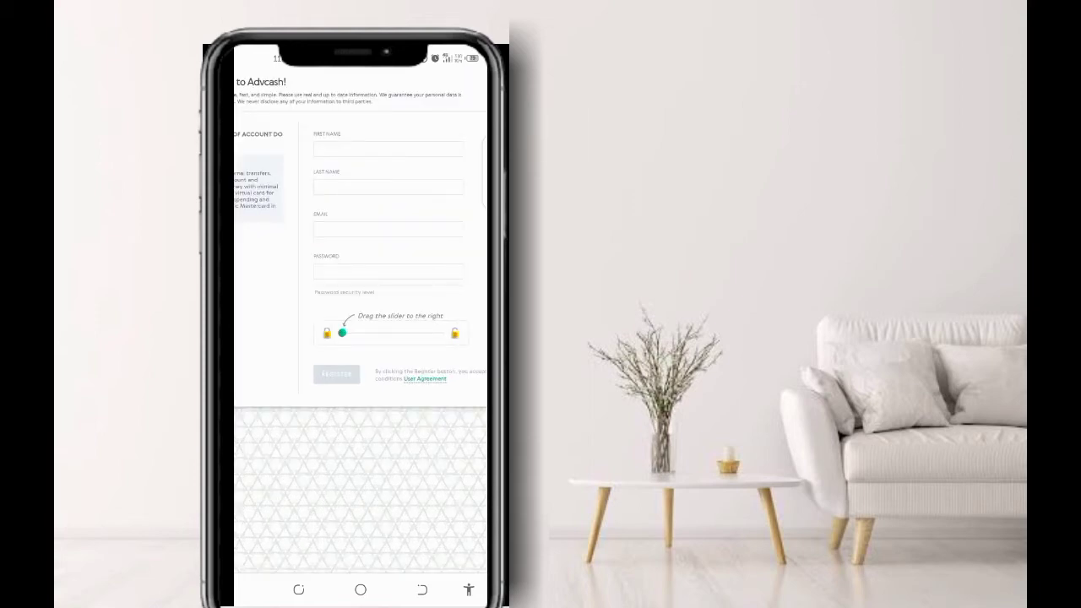
left_click_drag(341, 331, 399, 340)
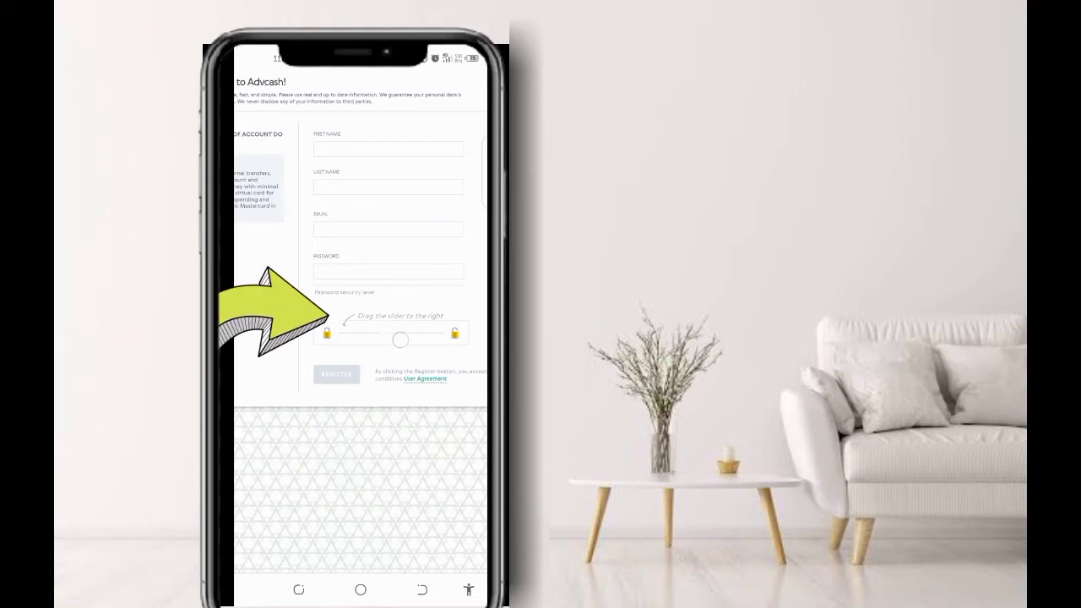
left_click_drag(399, 340, 440, 331)
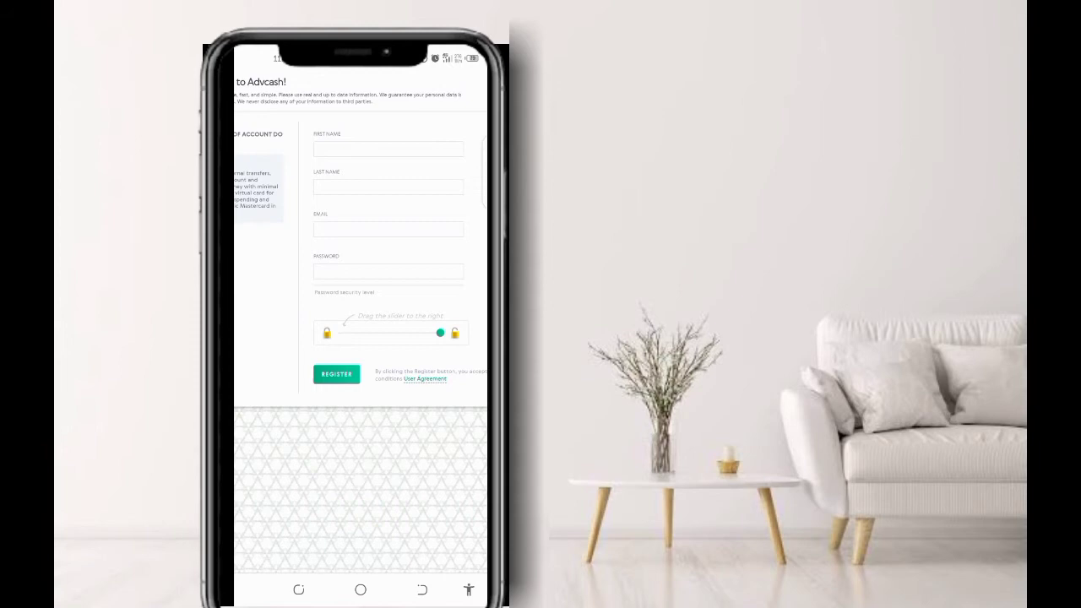
left_click(336, 376)
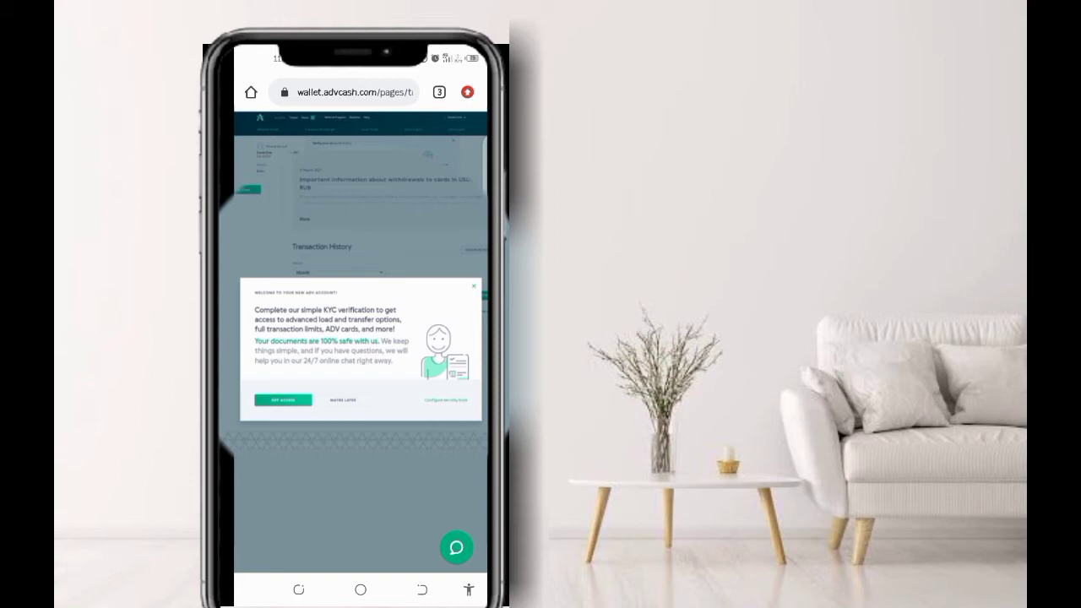
Choose 'Maybe later' on the KYC pop-up to return to the wallet dashboard.
left_click(473, 287)
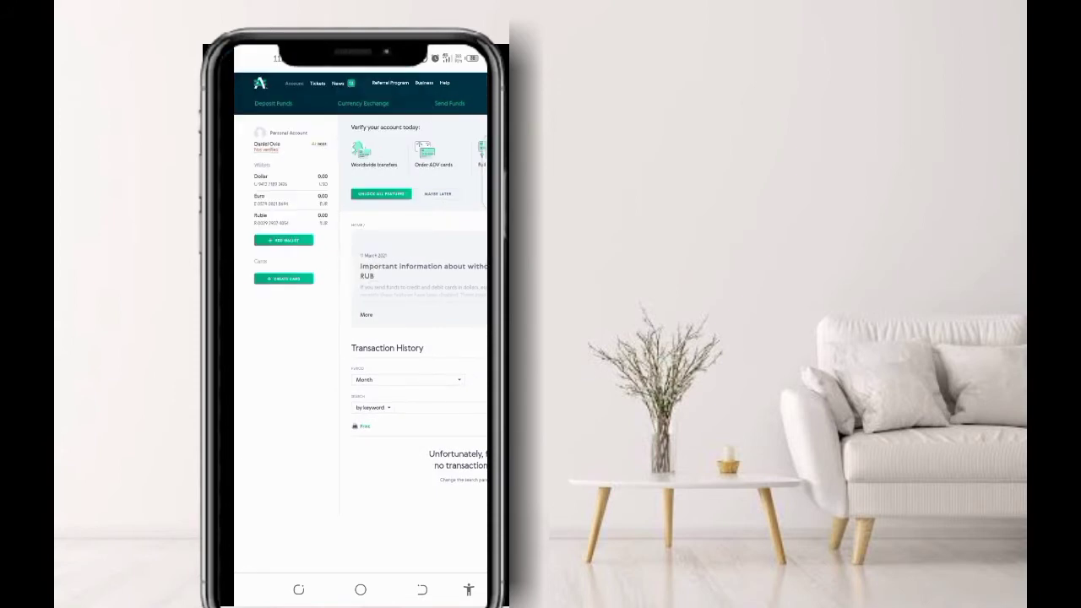
Send the phone confirmation code and start the Selfie and Identity document verification steps.
scroll("down", 3)
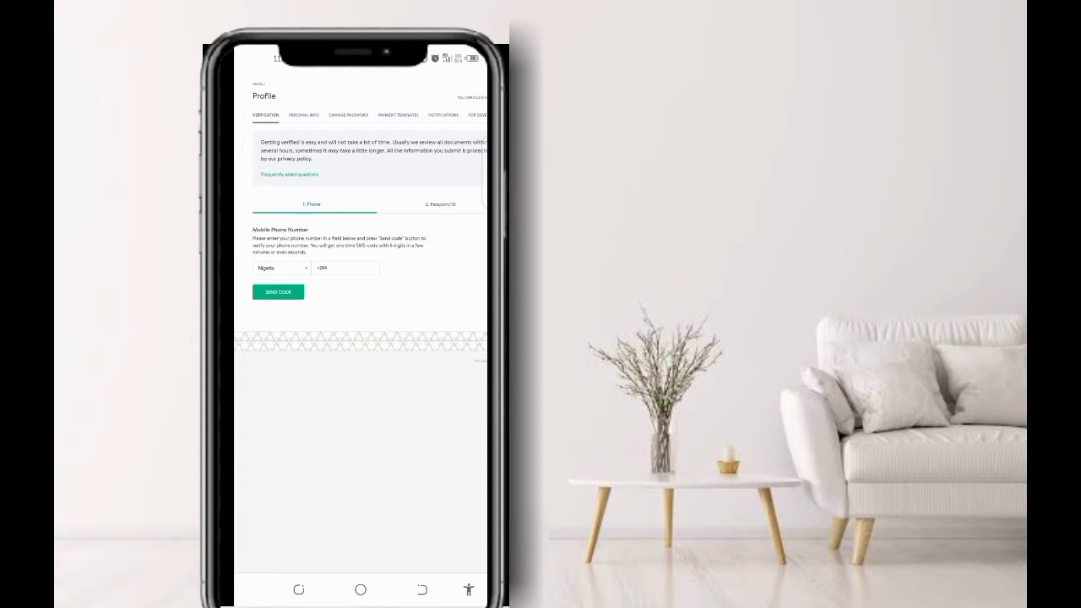
left_click(439, 203)
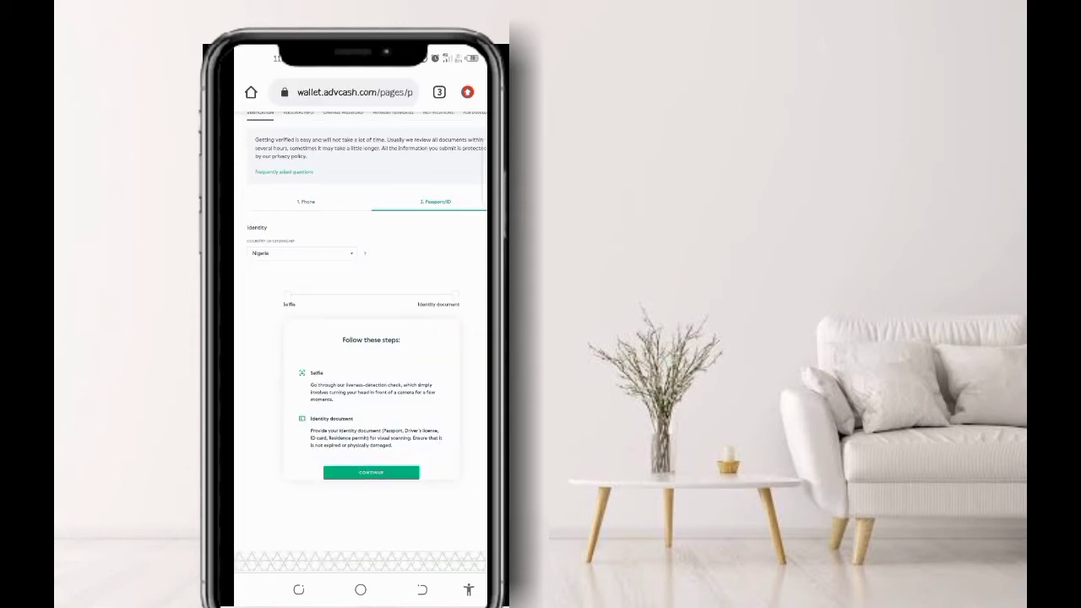
scroll("down", 3)
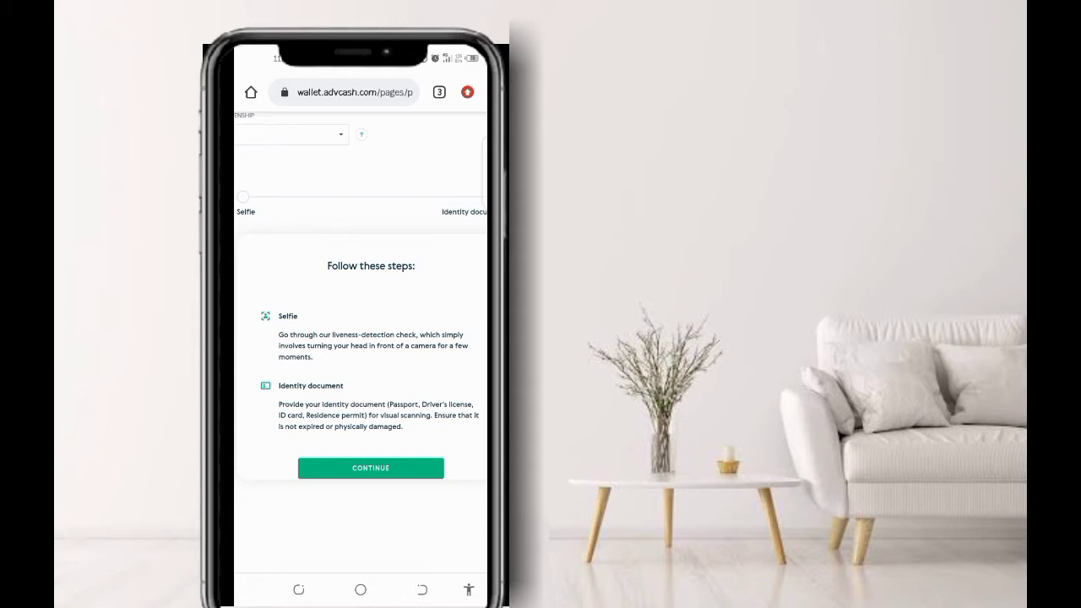
left_click(371, 468)
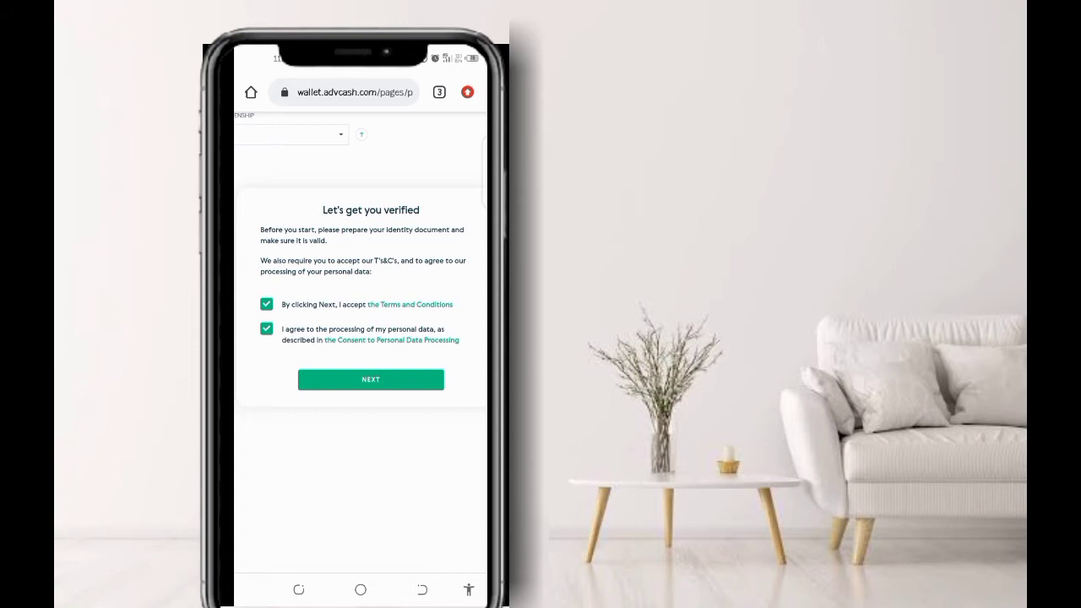
Accept the terms and personal-data consent to reach the selfie liveness check.
left_click(370, 379)
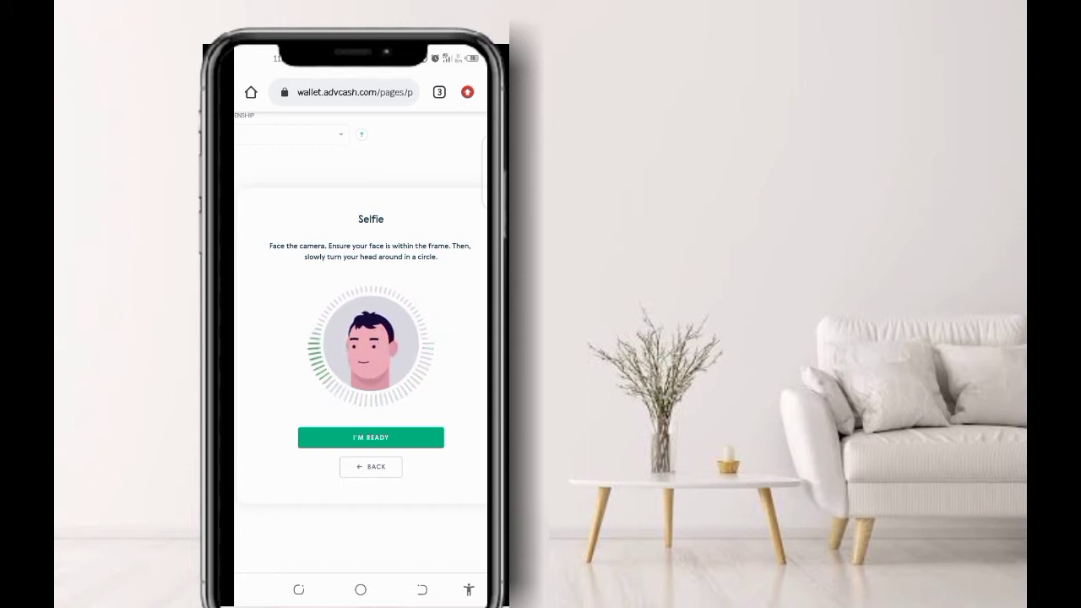
Begin the head-turn selfie check leading to the Nigeria ID card document step.
left_click(370, 437)
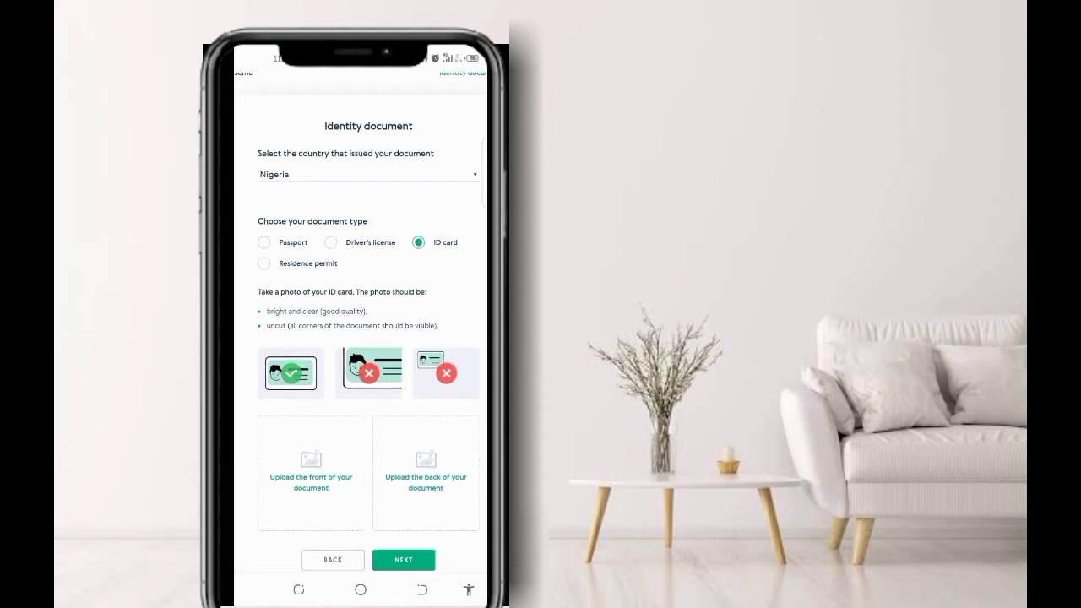
Scroll through the document page before heading to Support > Tickets.
scroll("down", 3)
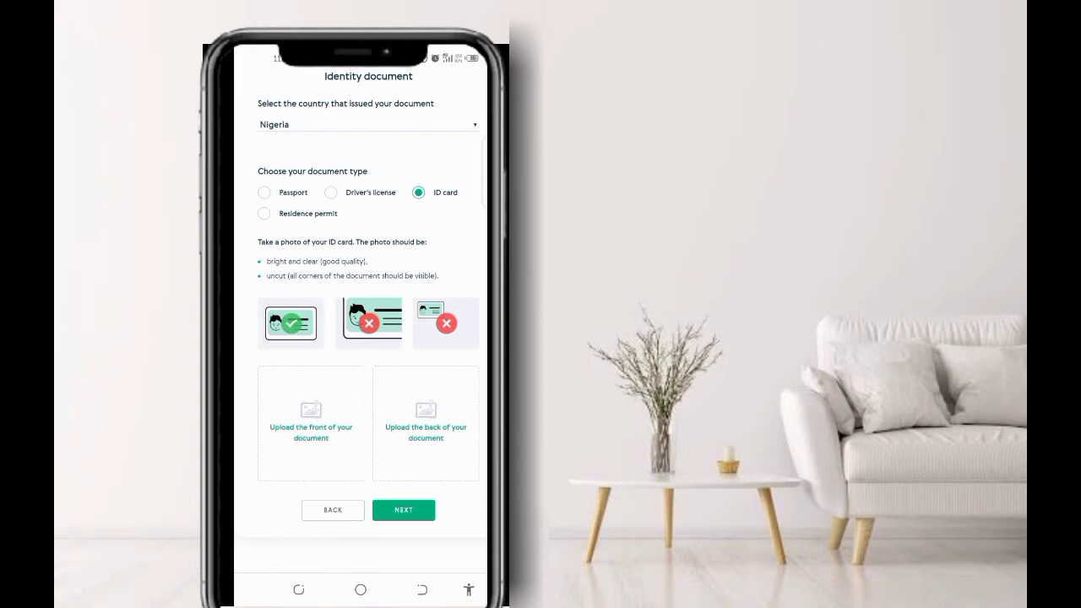
scroll("down", 3)
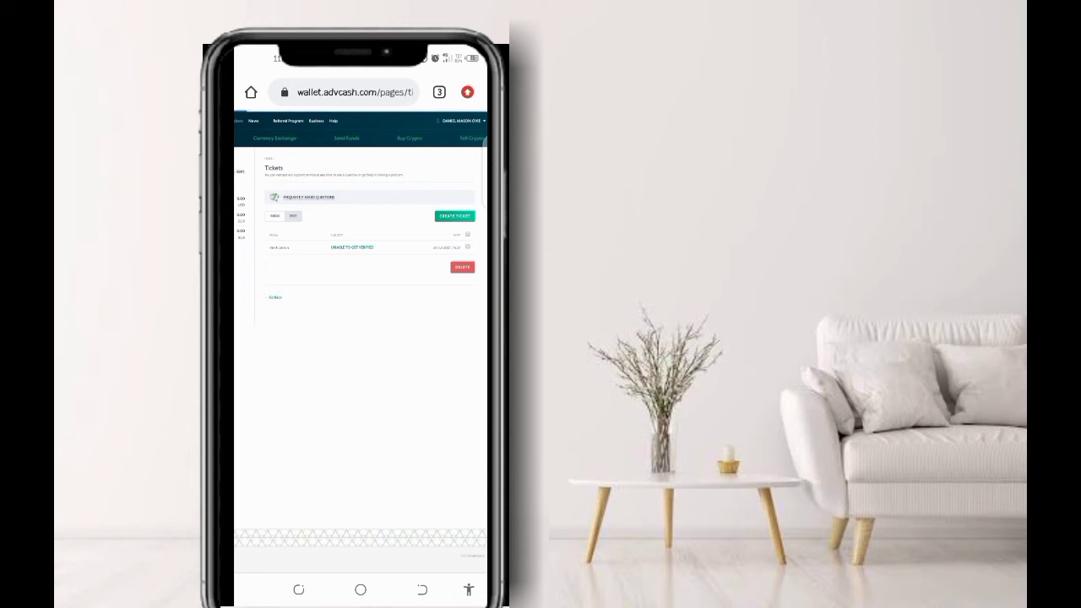
Create a new support ticket with blank subject, department and message fields.
left_click(454, 216)
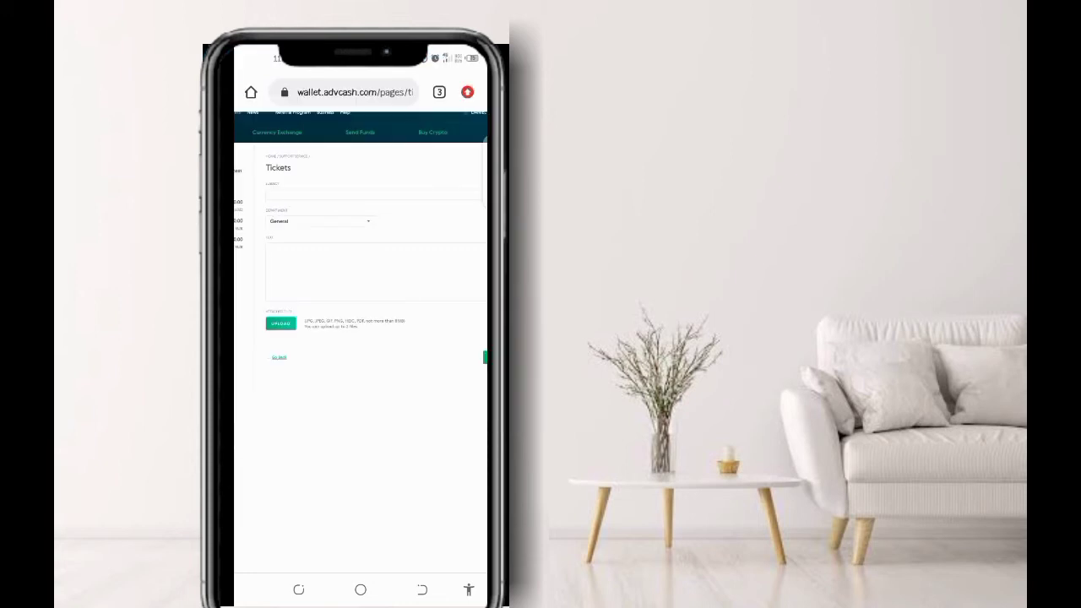
Select a department category for the 'Unable to get verified' ticket.
left_click(317, 220)
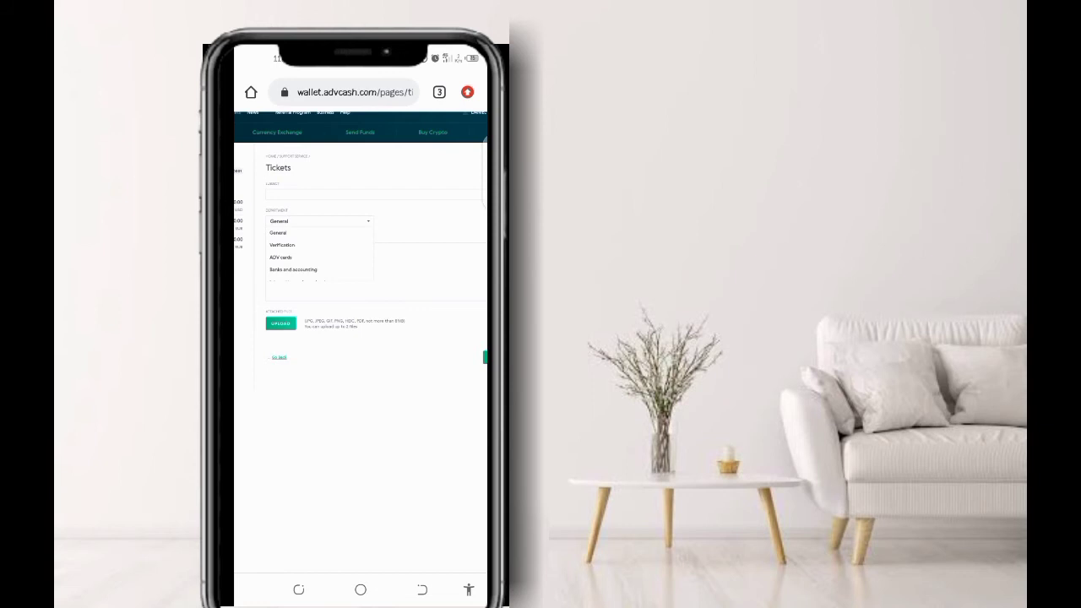
left_click(282, 245)
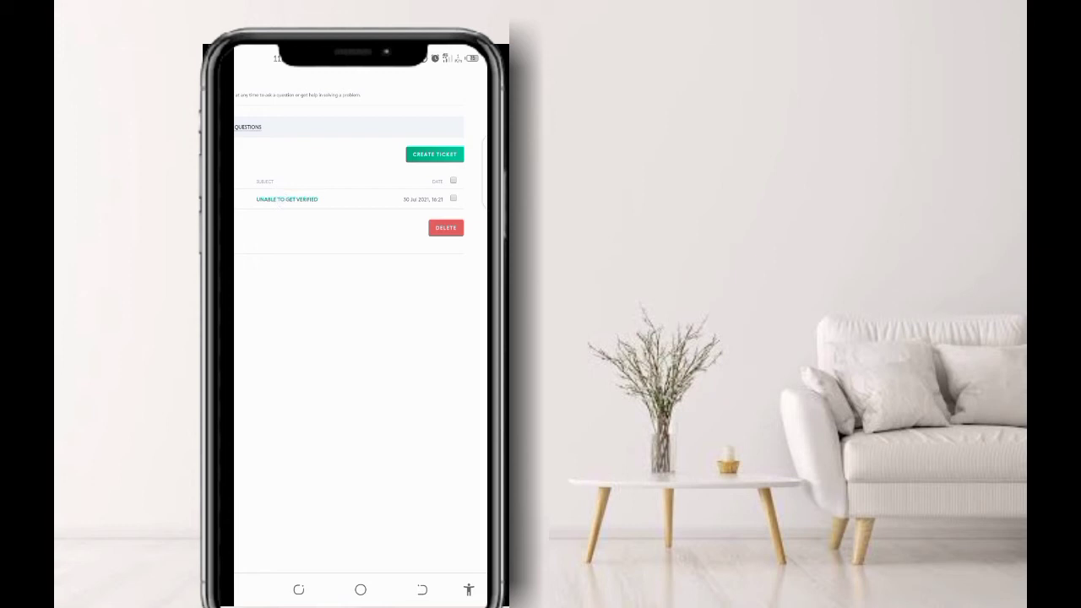
Open the 'Unable to get verified' ticket to view its conversation with Support Service.
left_click(287, 199)
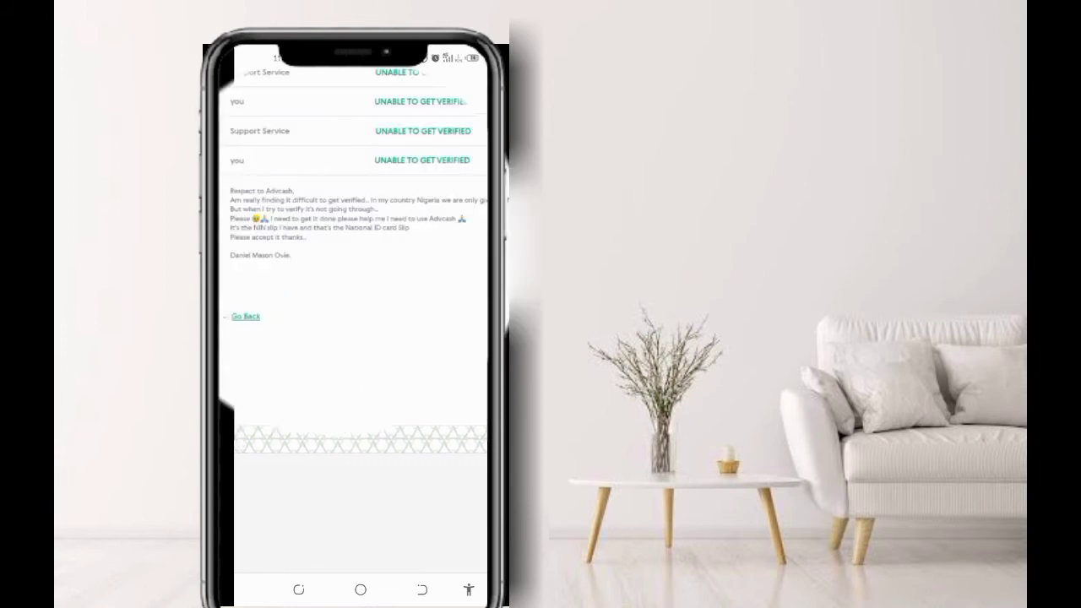
Scroll through the ticket thread before moving to the Advanced Cash 'ticket solved, account verified' email.
scroll("down", 3)
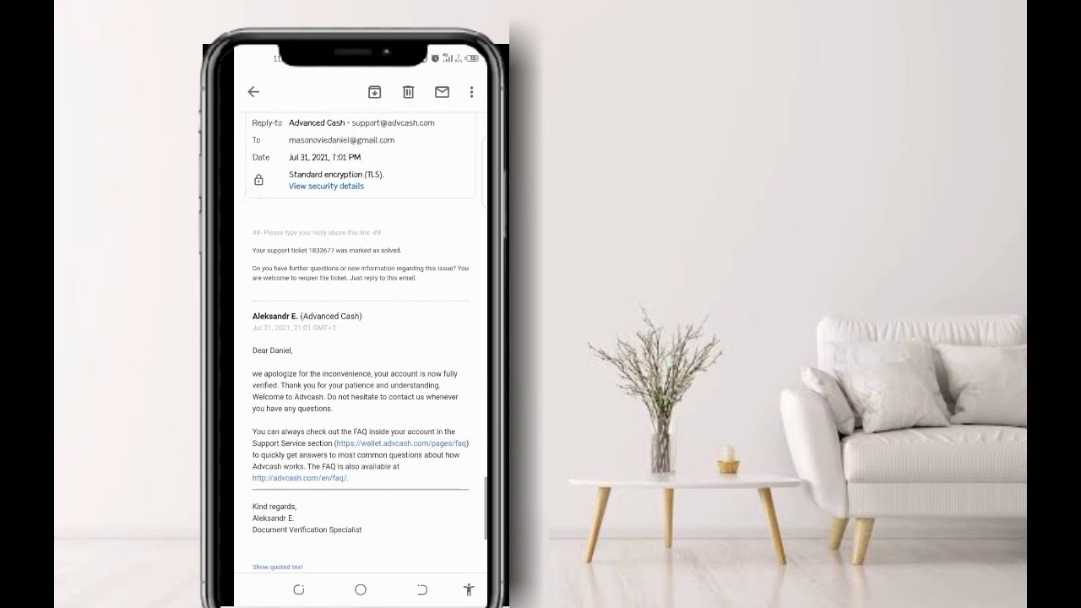
scroll("down", 3)
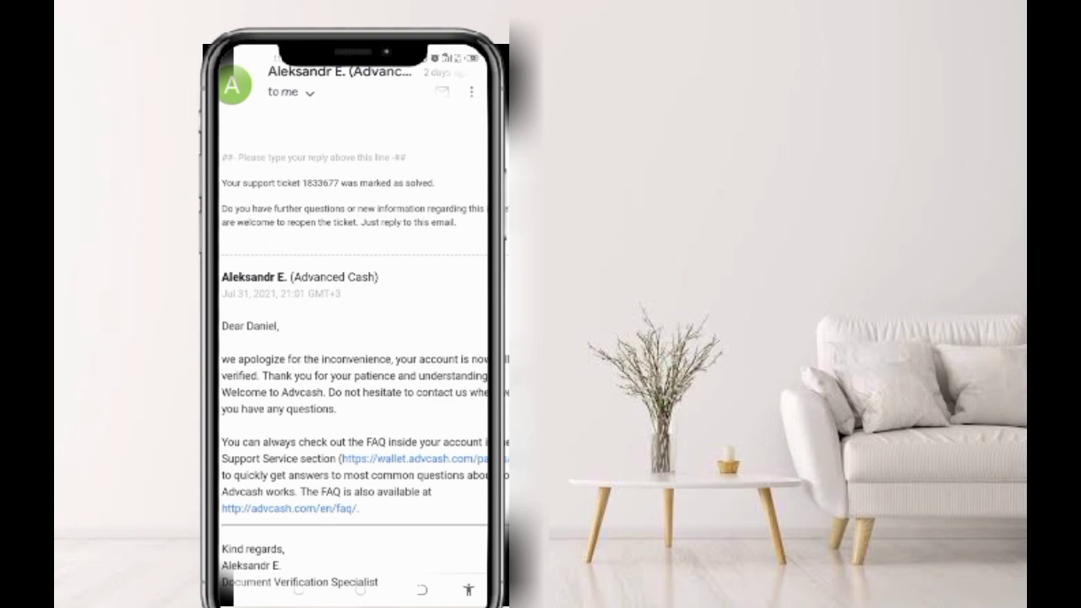
scroll("down", 3)
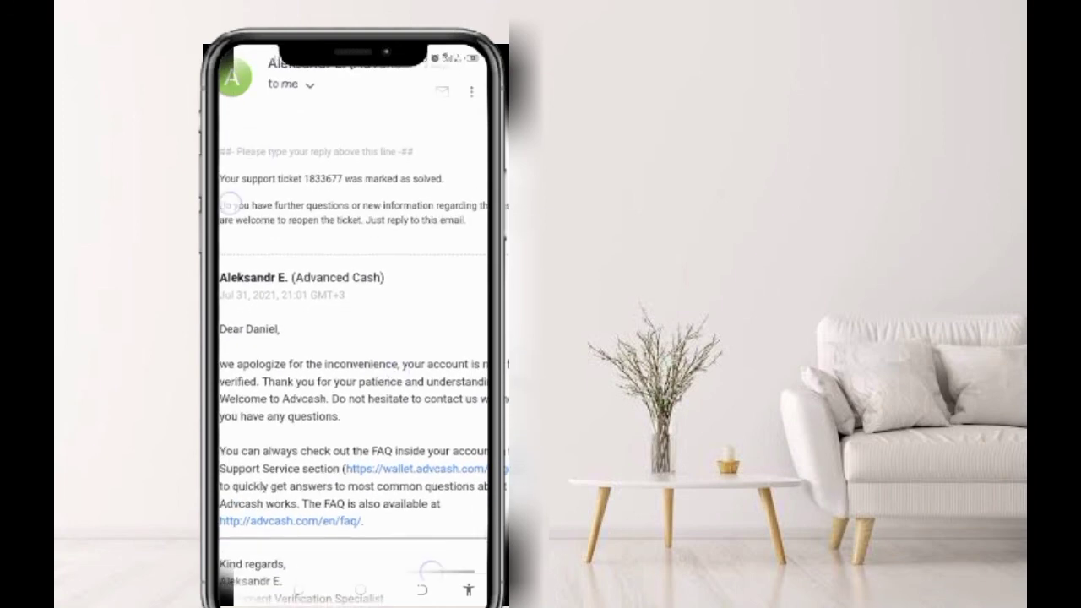